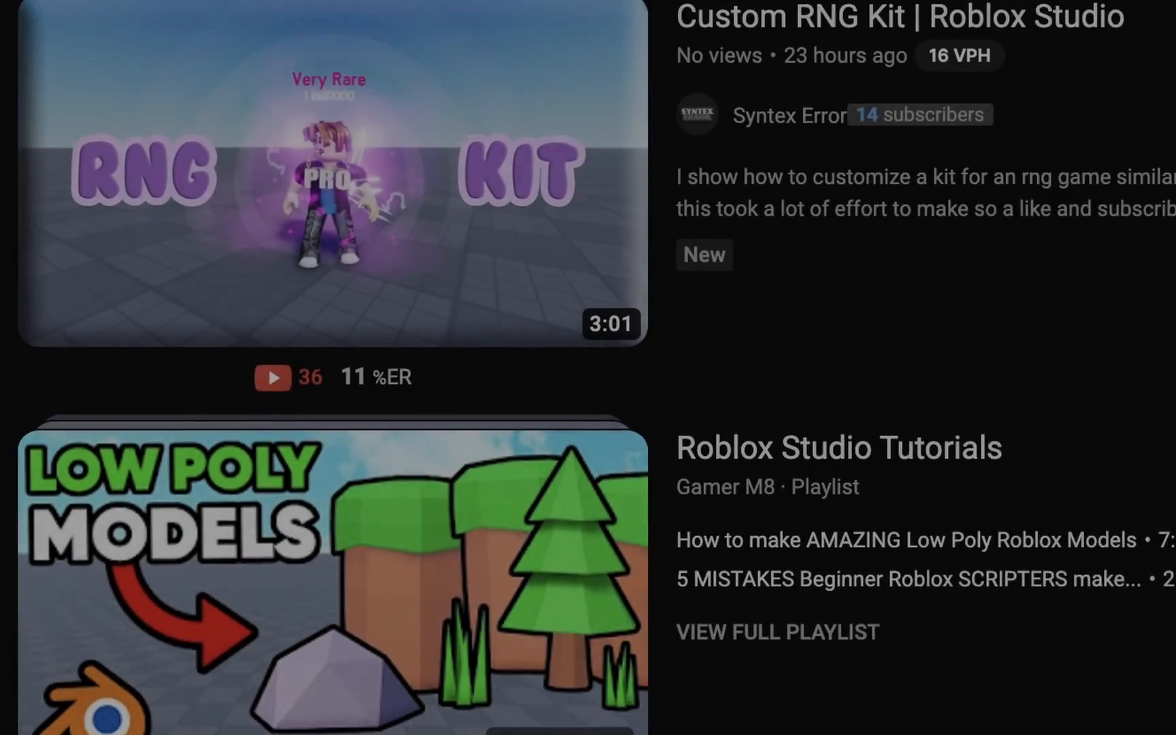
- Start typing 'local expertDevHoes = s' in the blank script
scroll("down", 3)
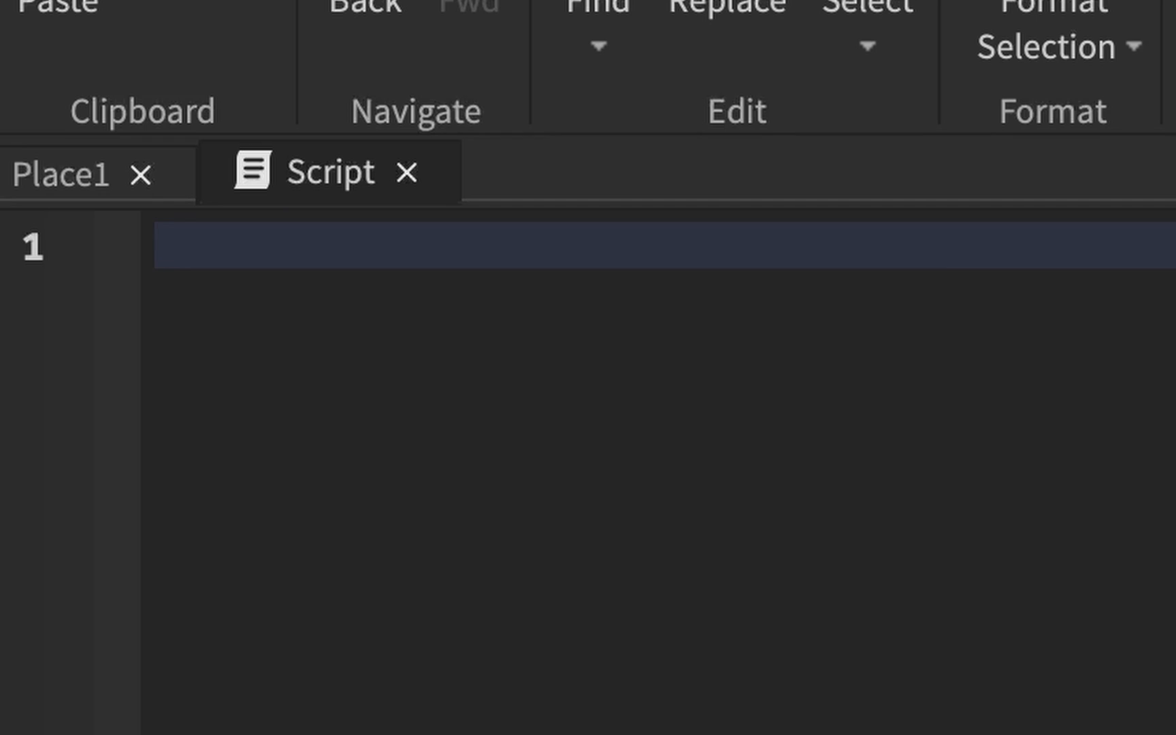
type("local expertDevHoes = s")
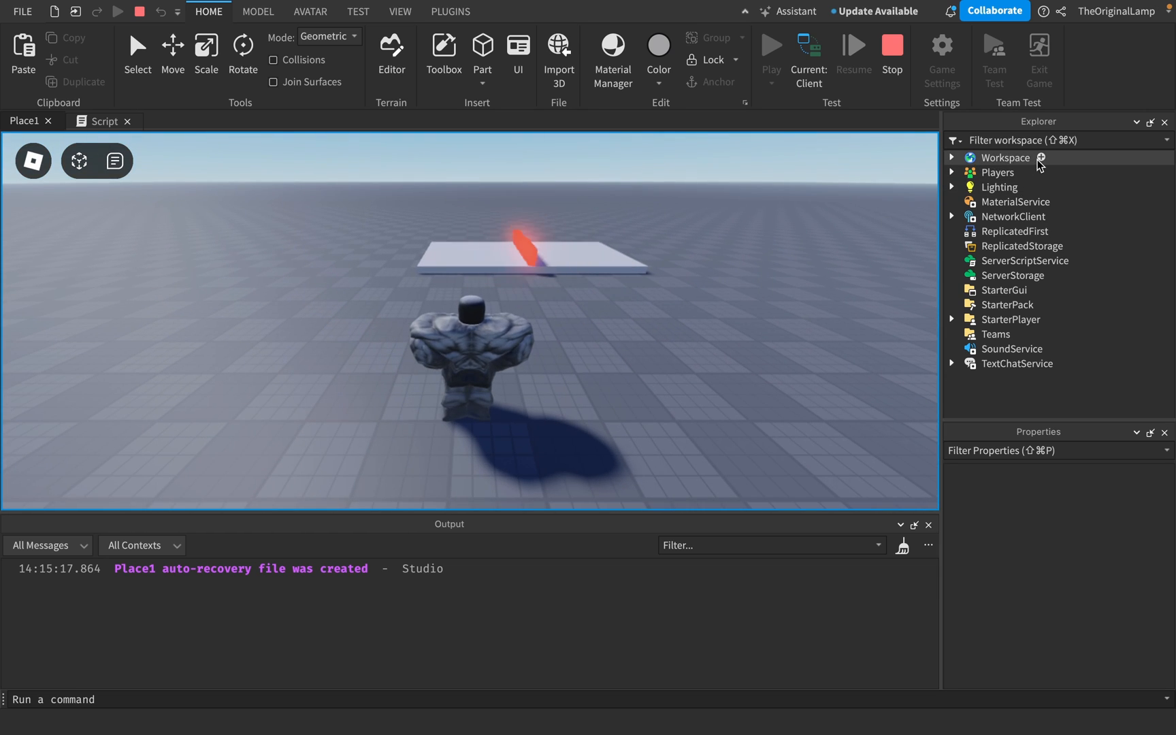
mouse_move(1017, 216)
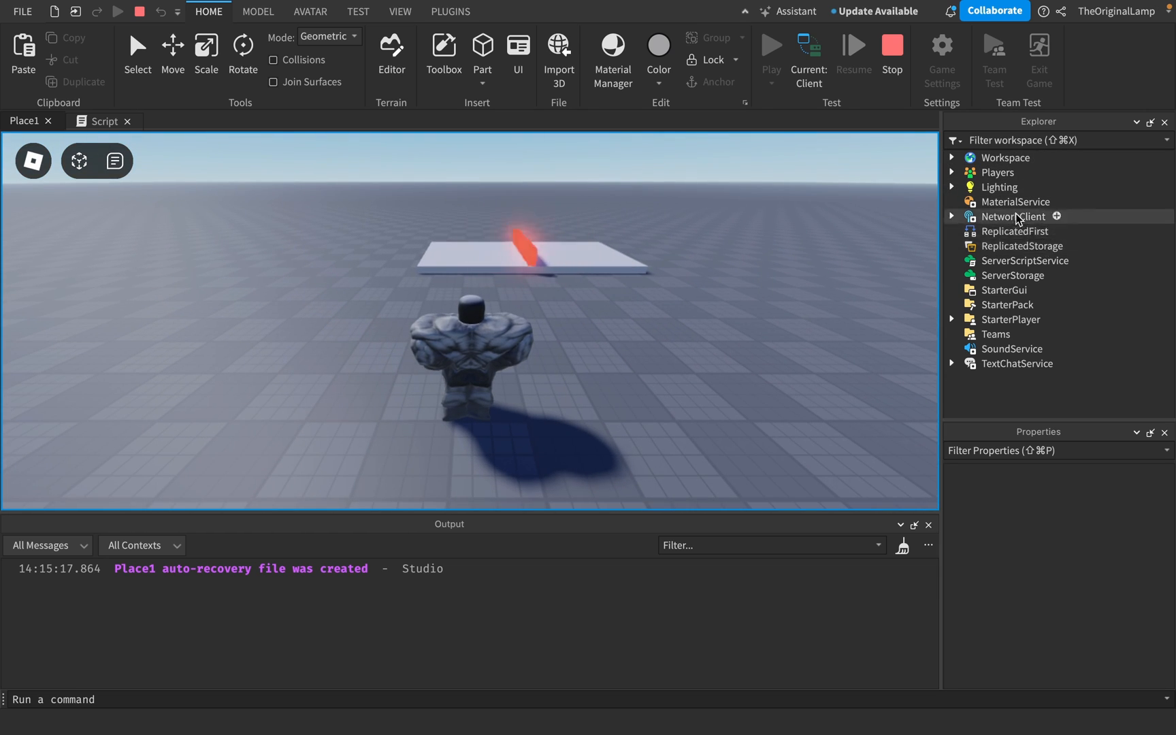
mouse_move(1015, 201)
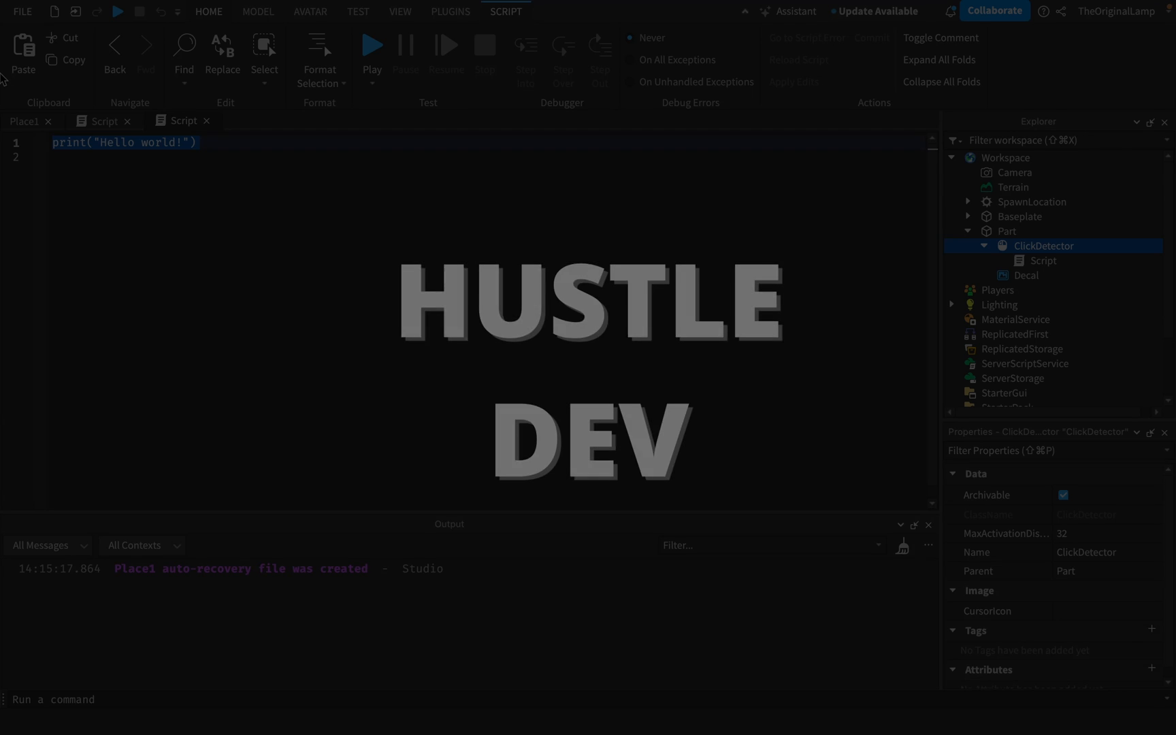
- Write script.Parent.MouseClick in the ClickDetector script and start a playtest
type("script.Parent.ck")
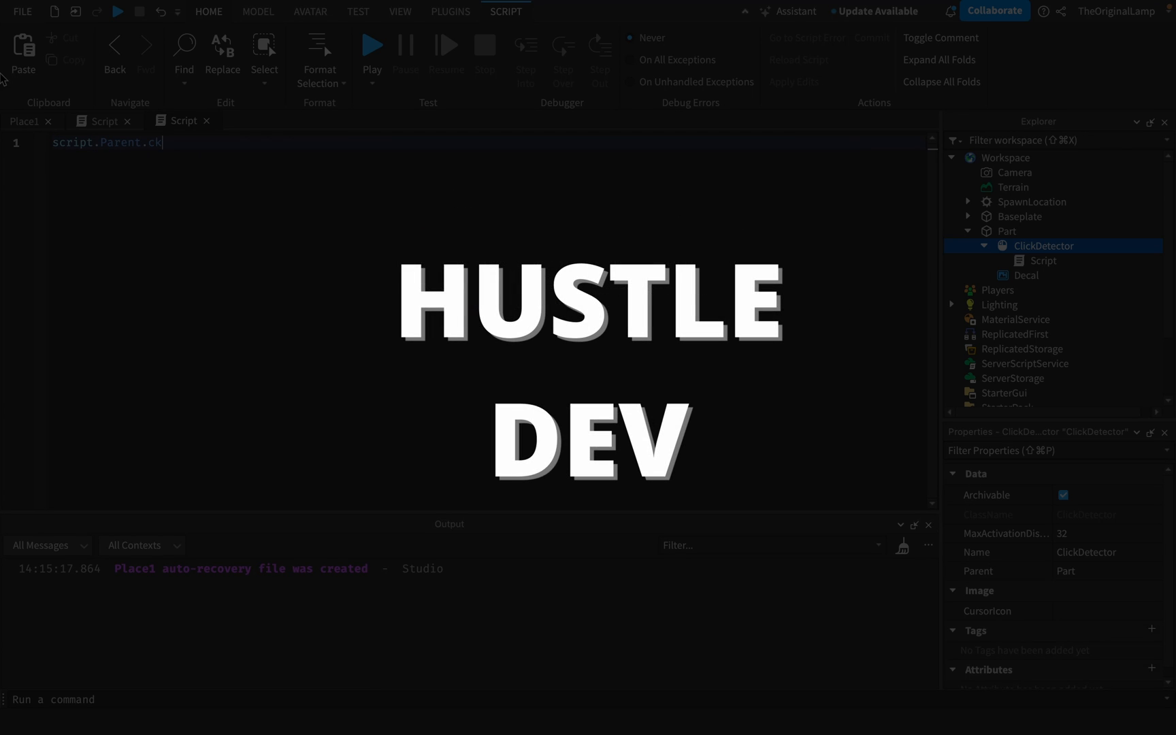
type("ouseClick")
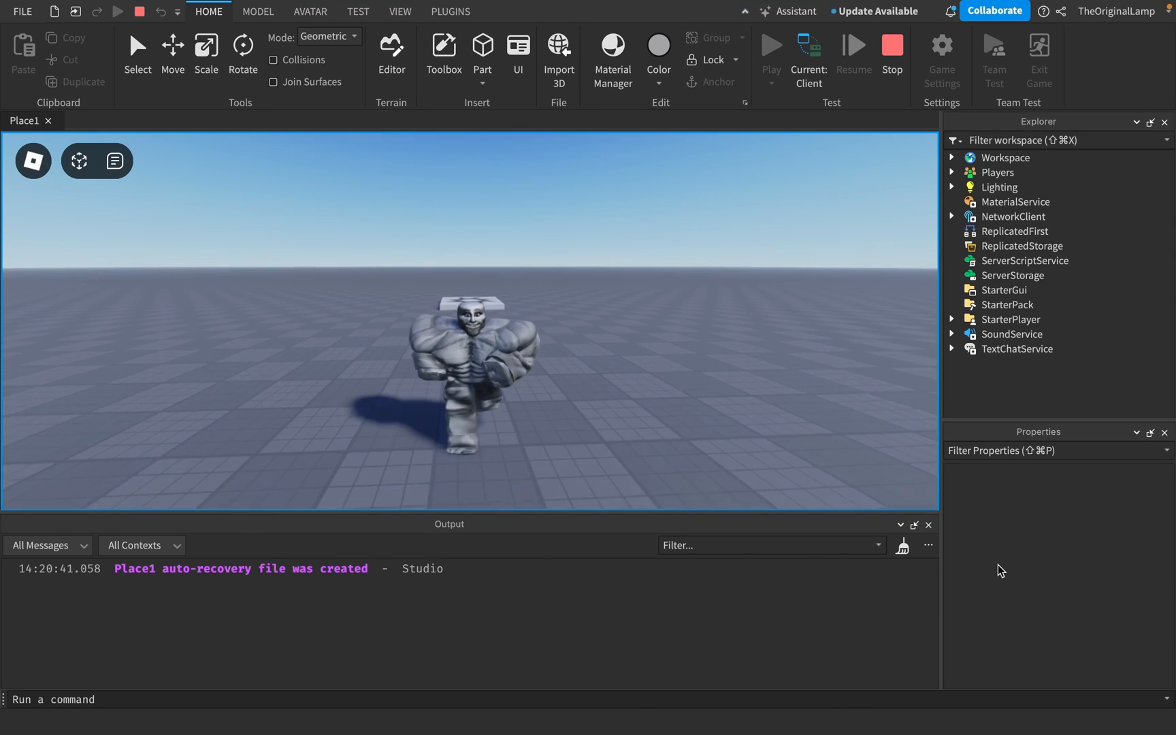
left_click(443, 56)
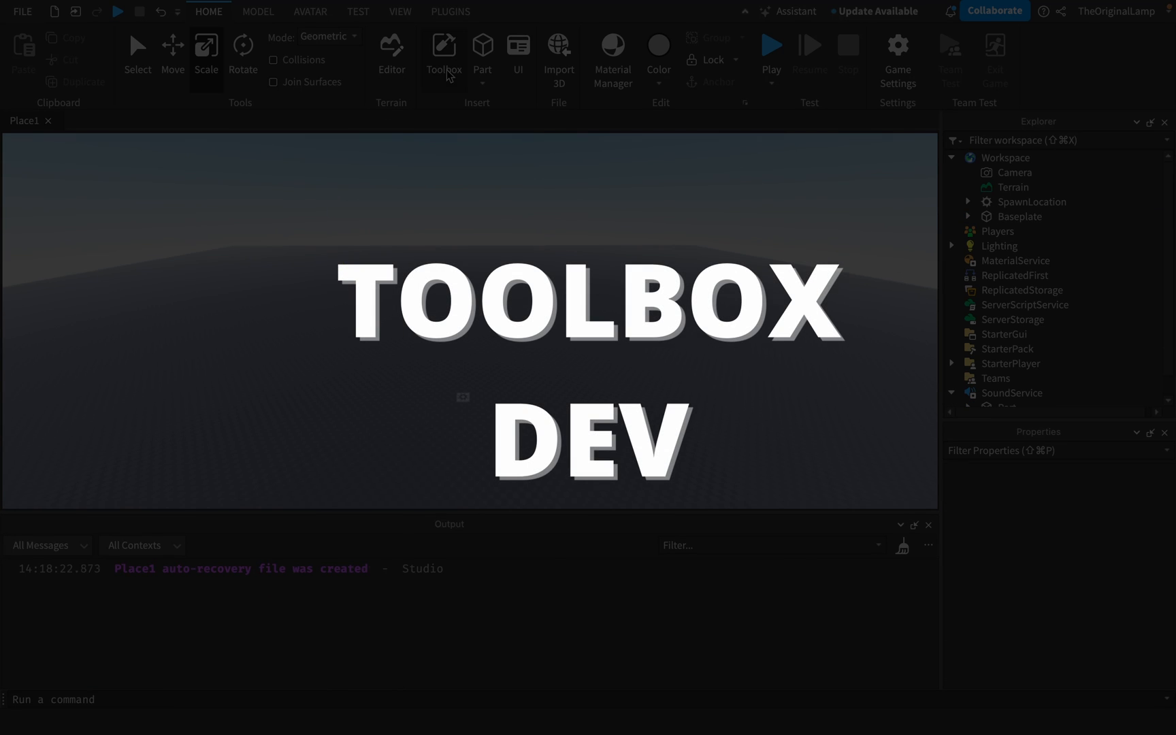
- Insert McDonald's, Treehouse and Two-Story Modern House models from the Toolbox, then deselect
left_click(442, 51)
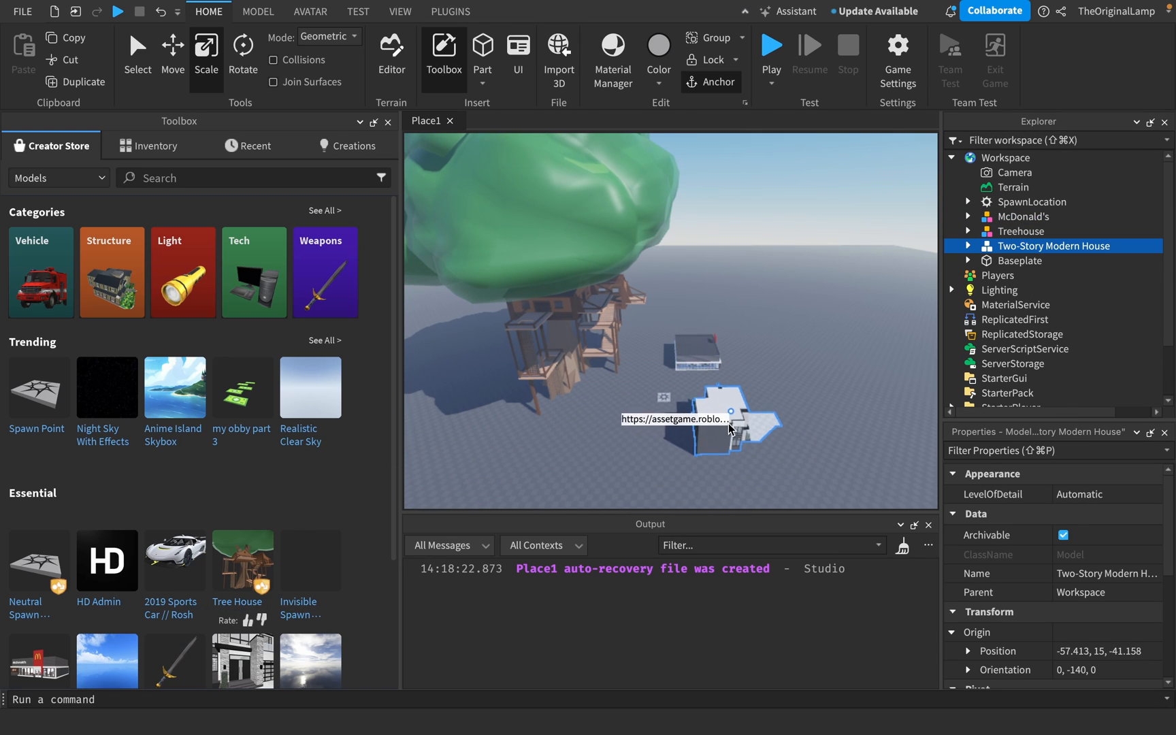
left_click(861, 445)
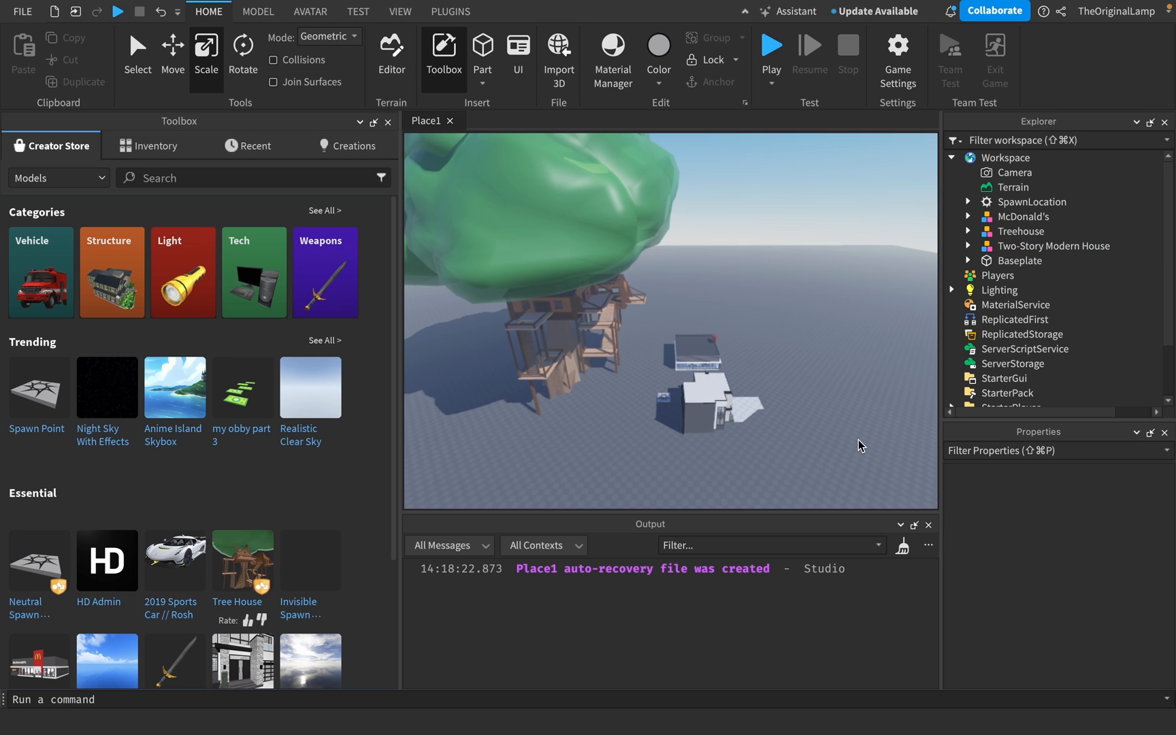
left_click(770, 53)
type("local expertD")
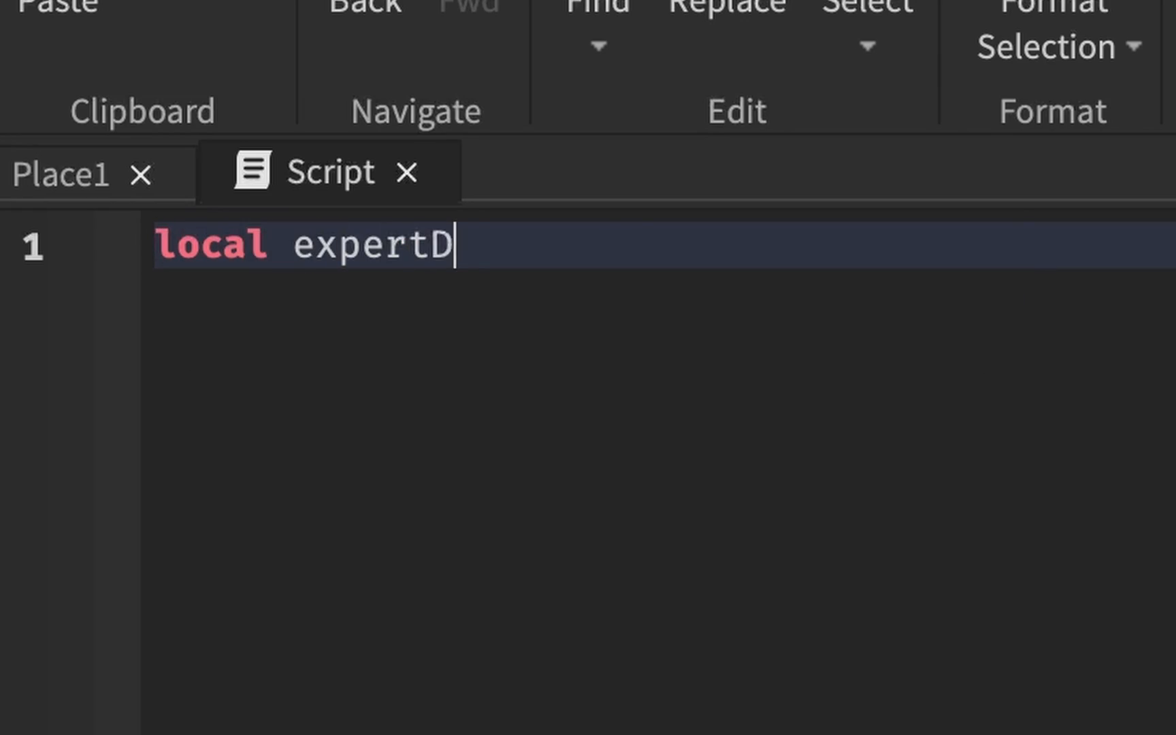
- Complete line 1 as 'local expertDevHoes = Secret'
type("evHoes = Secret")
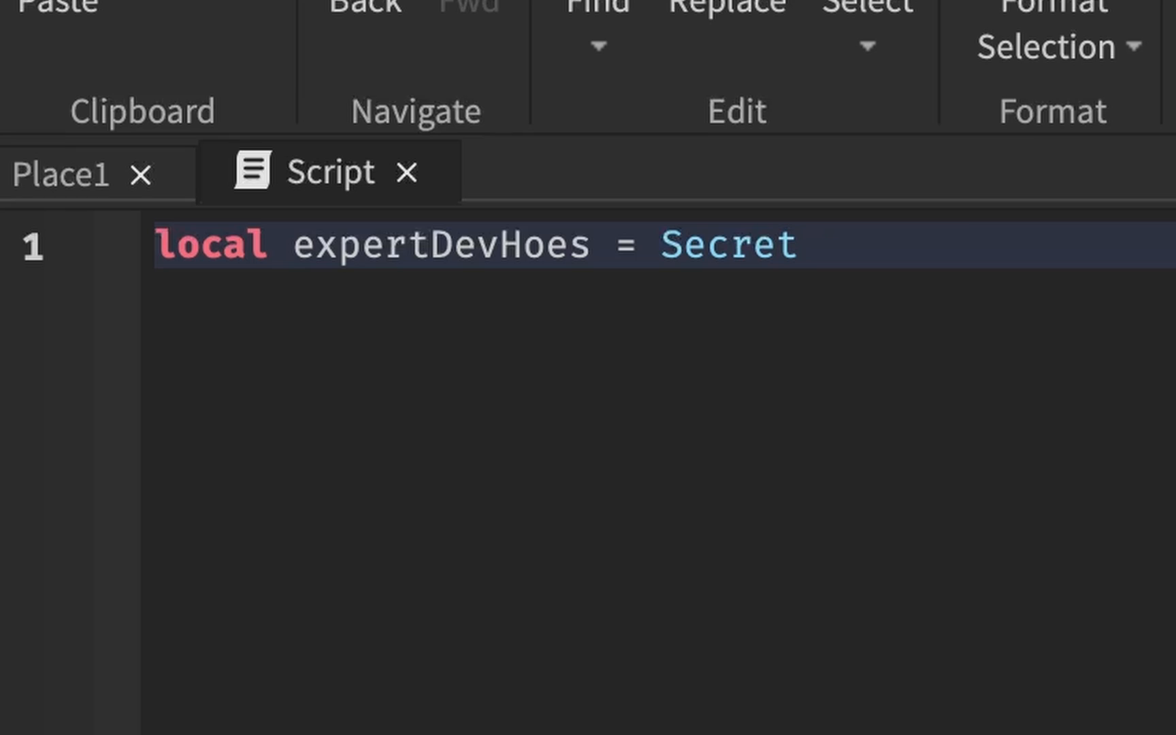